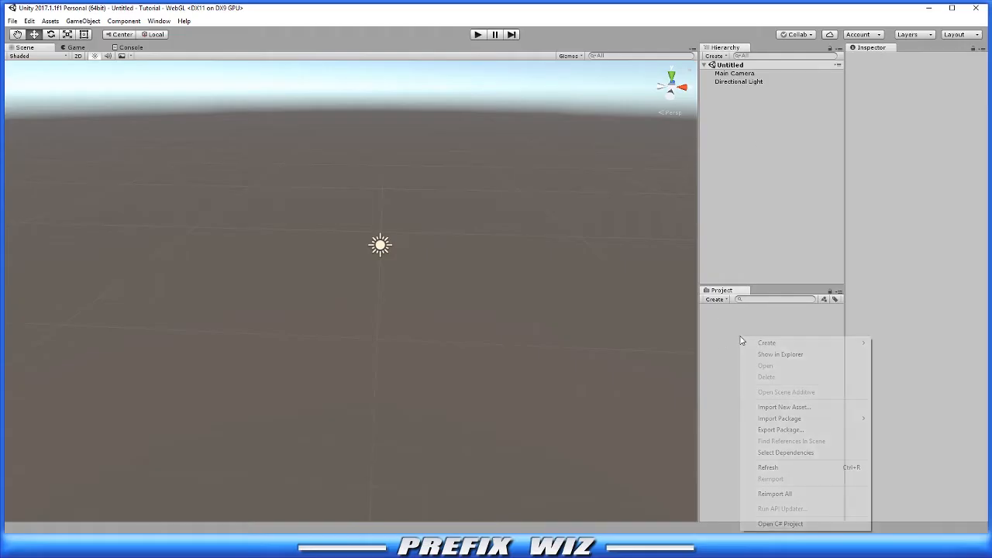
# Create a new C# script asset named WebLink from the Project panel's Create menu
pyautogui.click(765, 342)
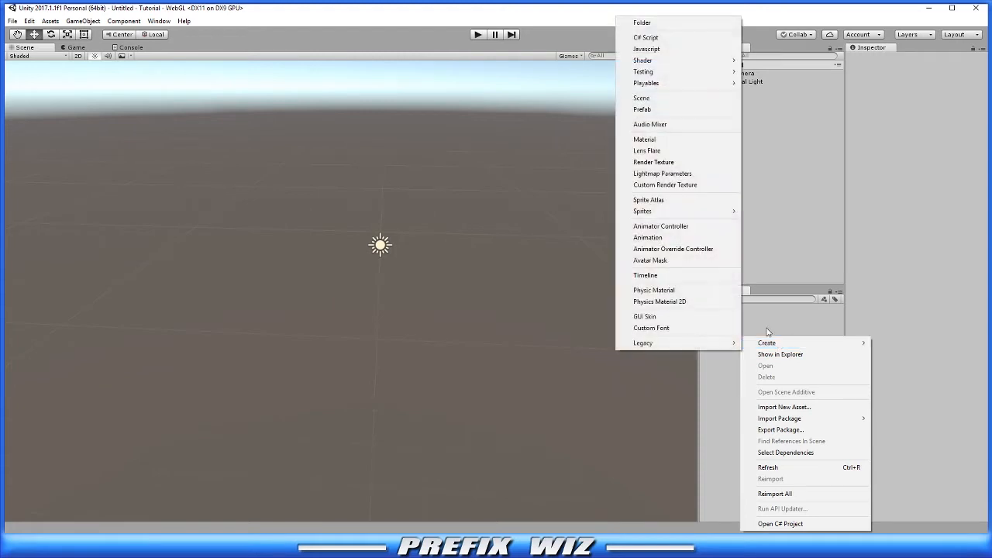
pyautogui.click(645, 37)
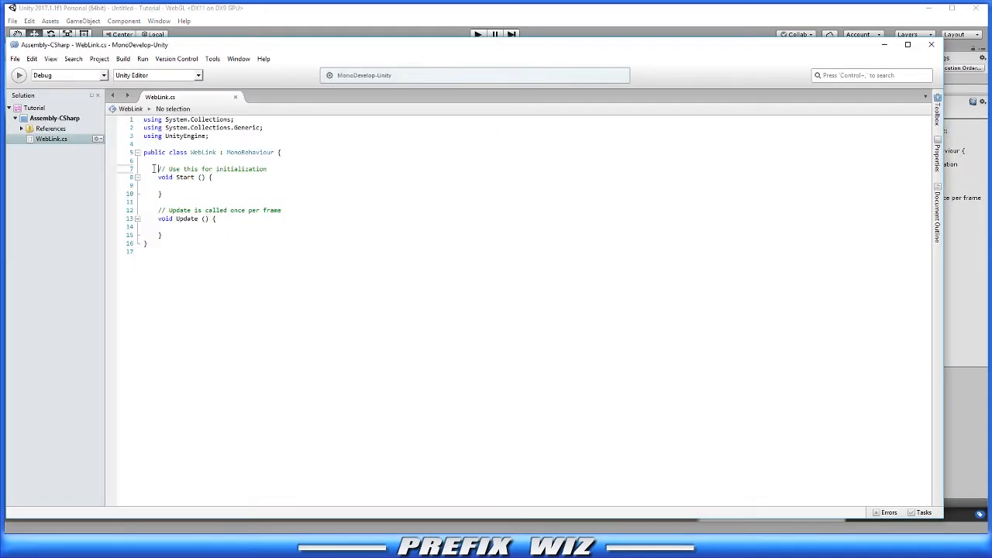
# Replace WebLink's default Start and Update with a public void OpenLinkYoutube() method opening the channel URL
pyautogui.moveTo(155, 167); pyautogui.dragTo(236, 233)
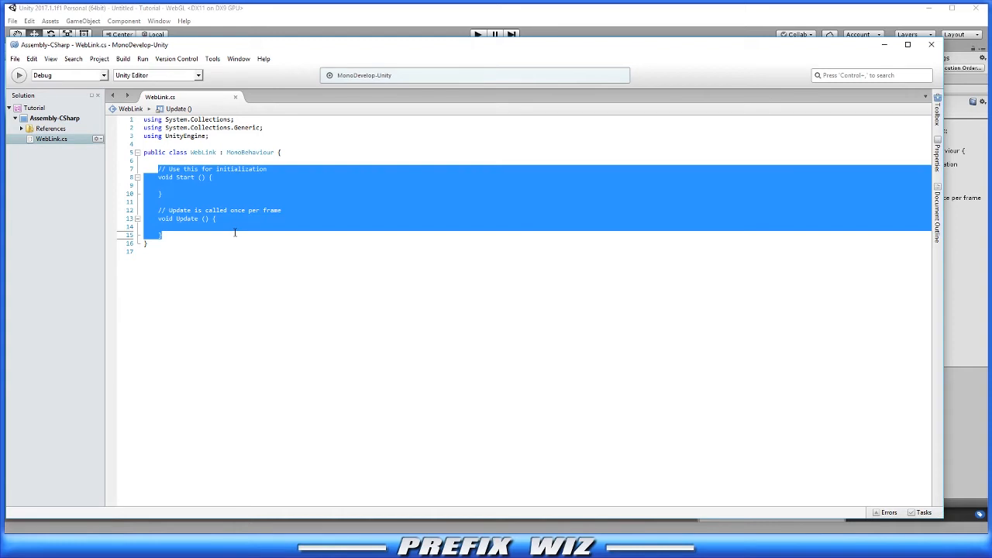
pyautogui.press('Delete')
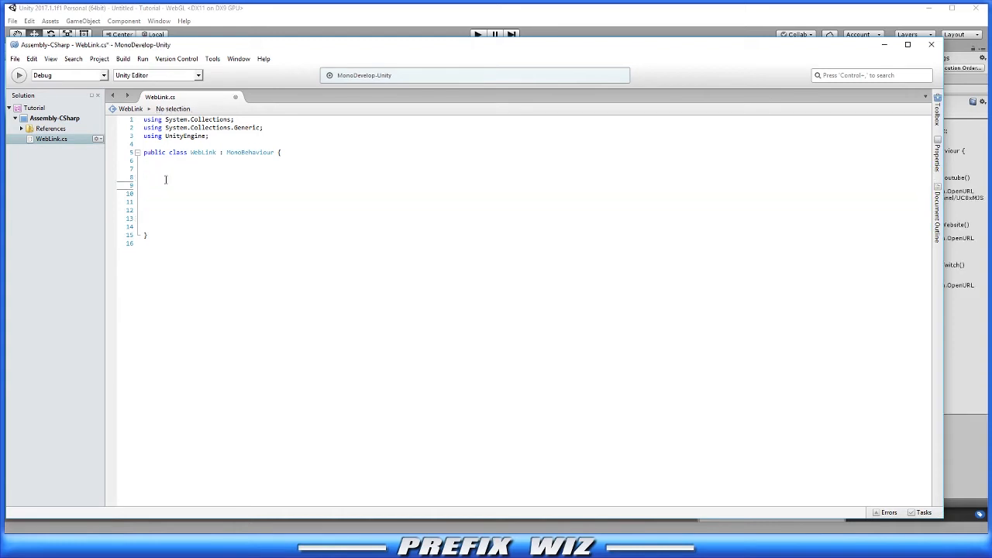
pyautogui.write('public void OpenLinkYoutube()')
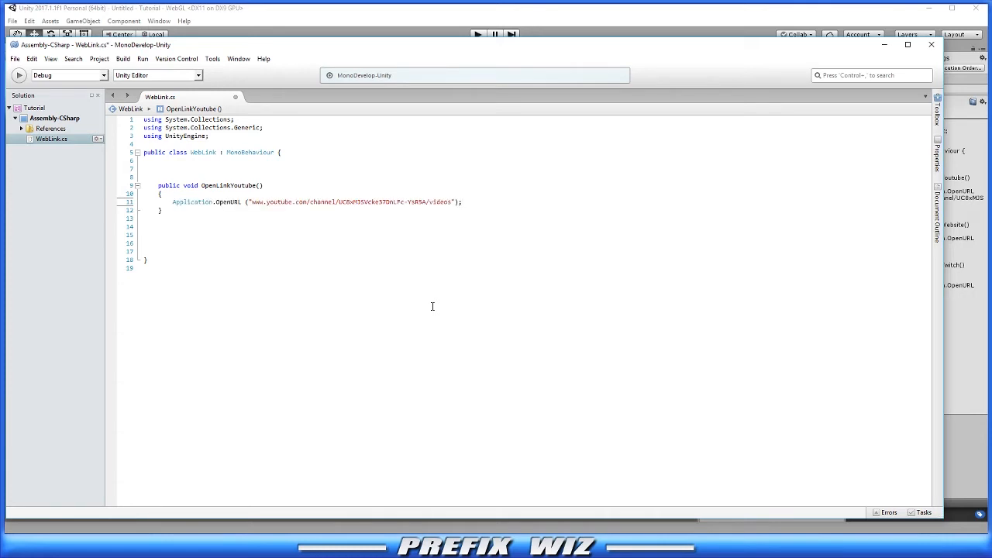
pyautogui.click(462, 202)
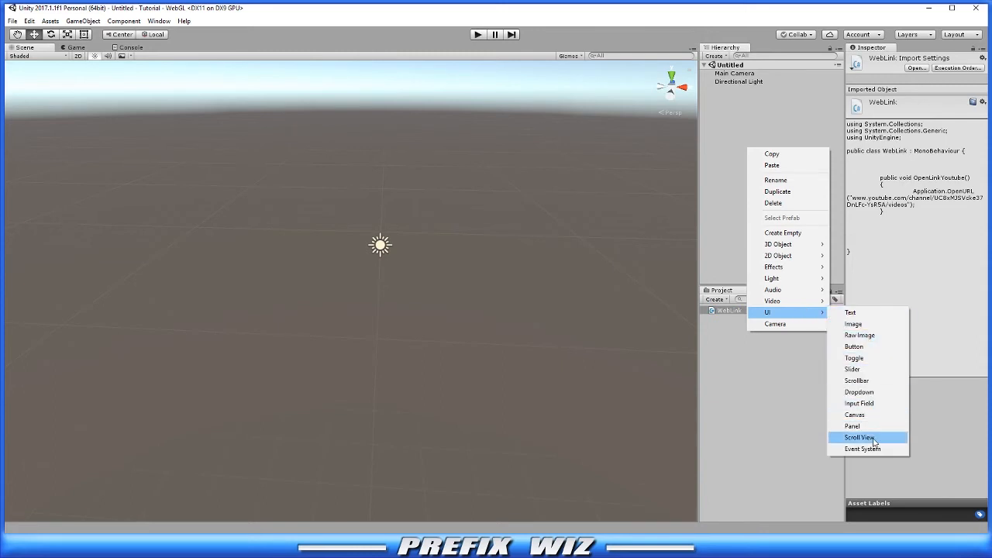
# Add a UI Button (with Canvas and EventSystem) to the hierarchy and return to the Scene view
pyautogui.click(853, 348)
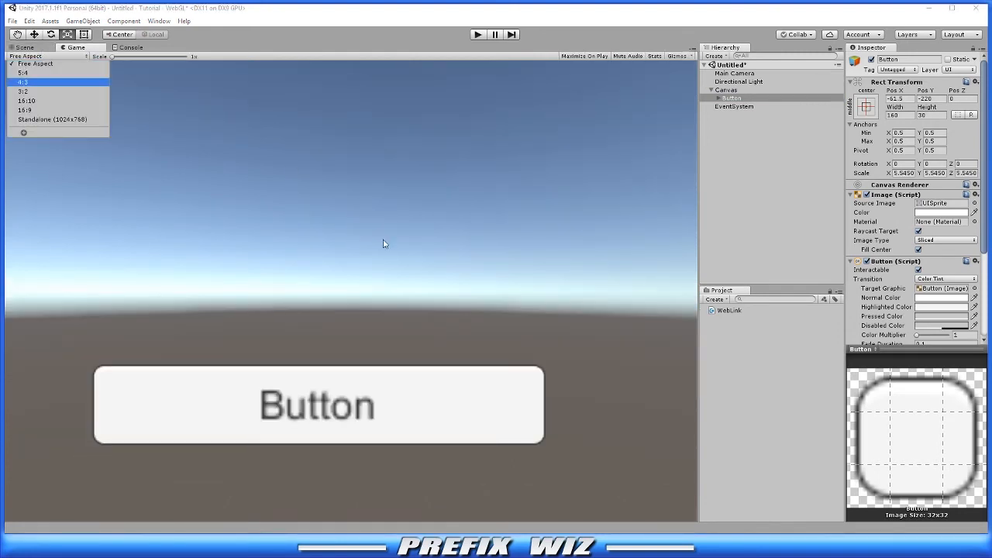
pyautogui.click(24, 47)
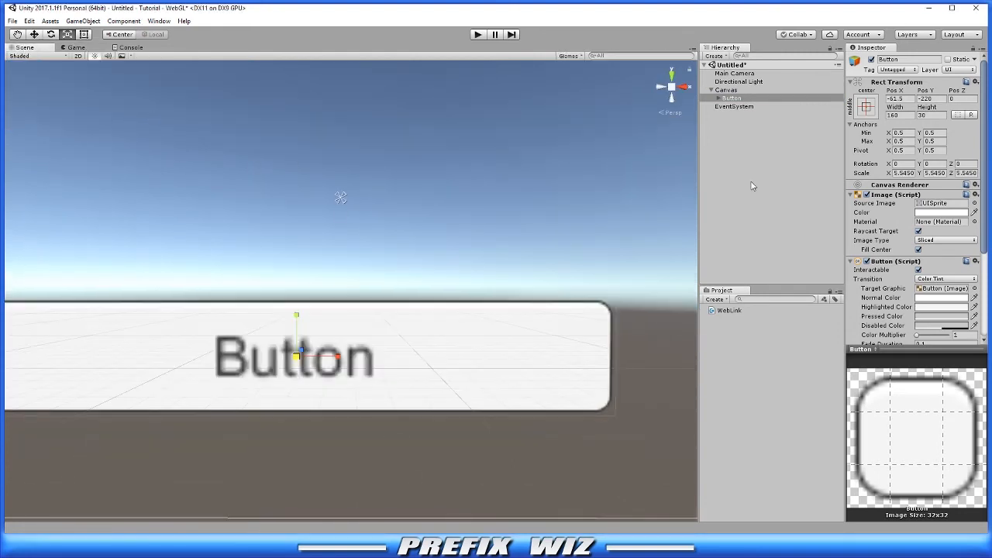
# Attach the WebLink script to the Button as a component
pyautogui.click(728, 310)
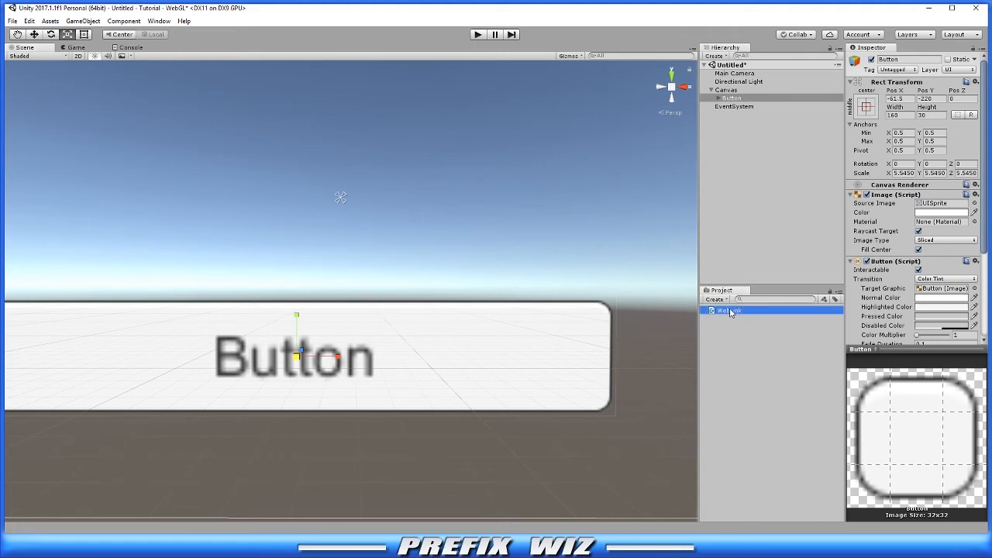
pyautogui.click(731, 100)
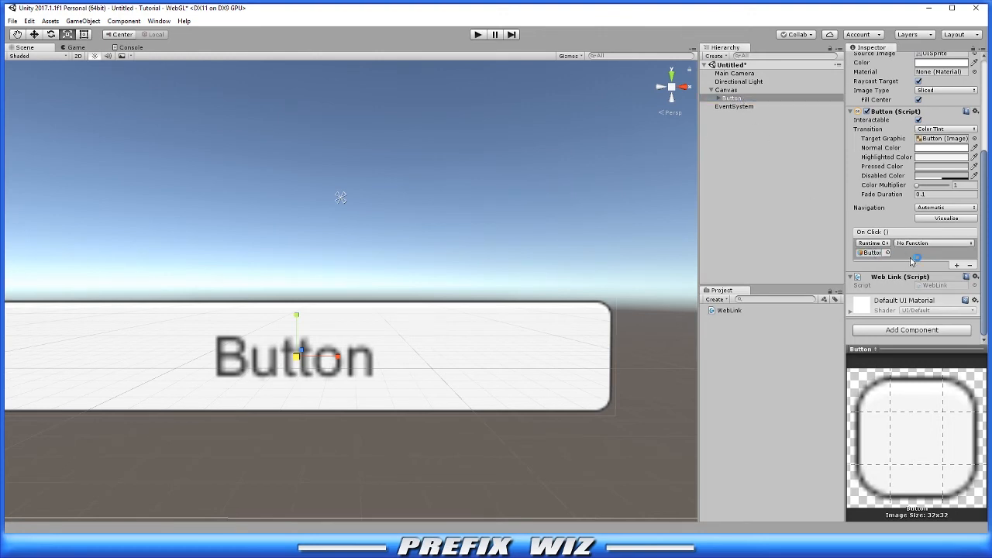
# Set the Button's On Click entry to call WebLink.OpenLinkYoutube()
pyautogui.click(933, 270)
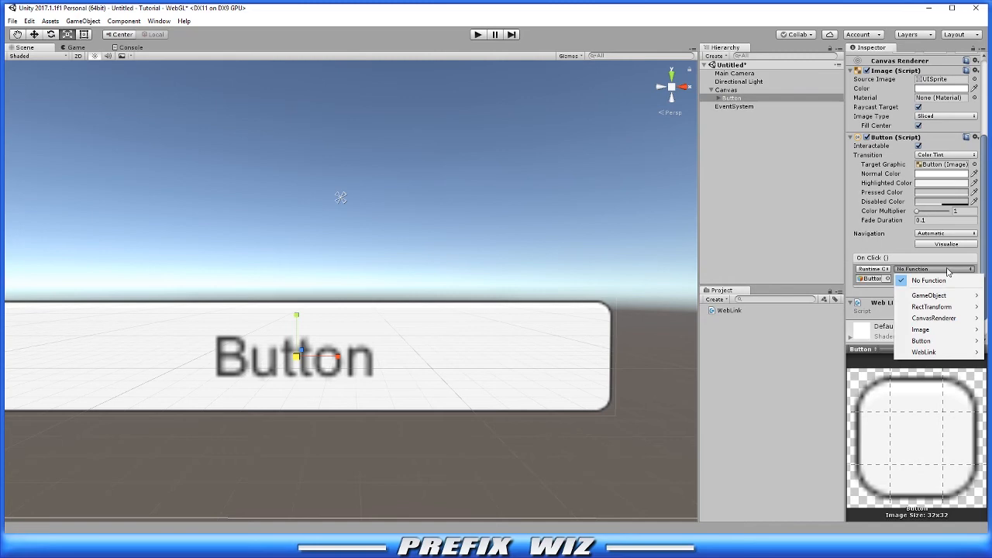
pyautogui.click(923, 352)
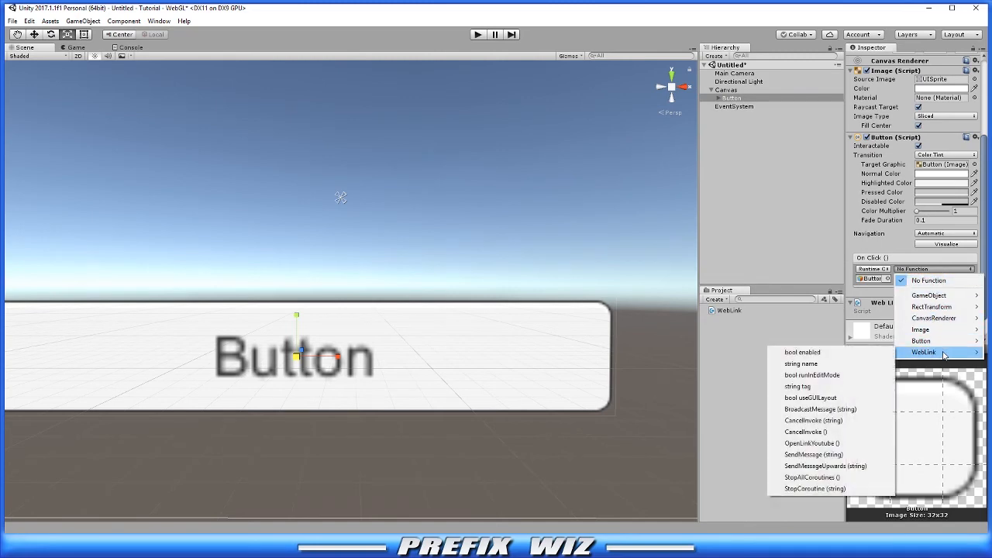
pyautogui.click(812, 444)
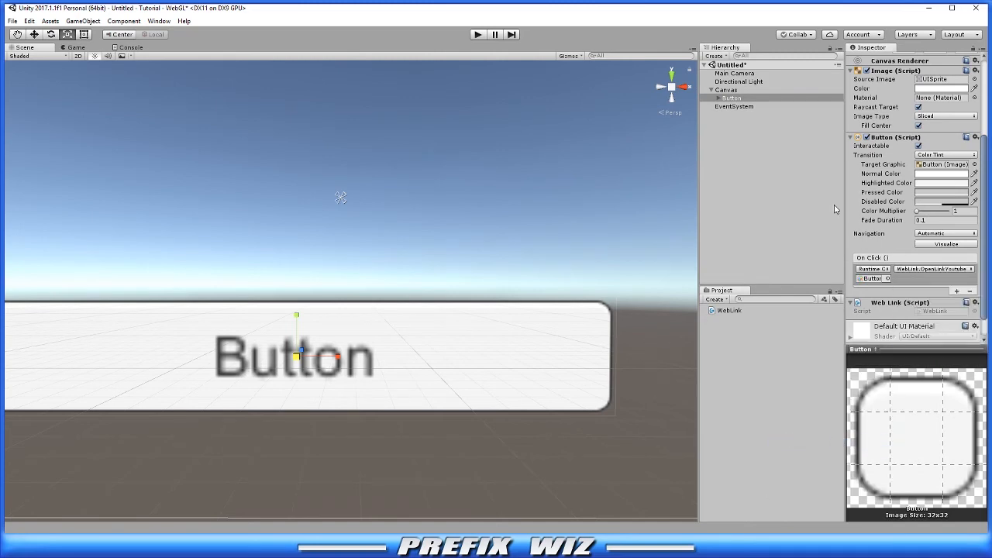
# Run the scene and press the Button to open the YouTube channel in the browser
pyautogui.click(477, 34)
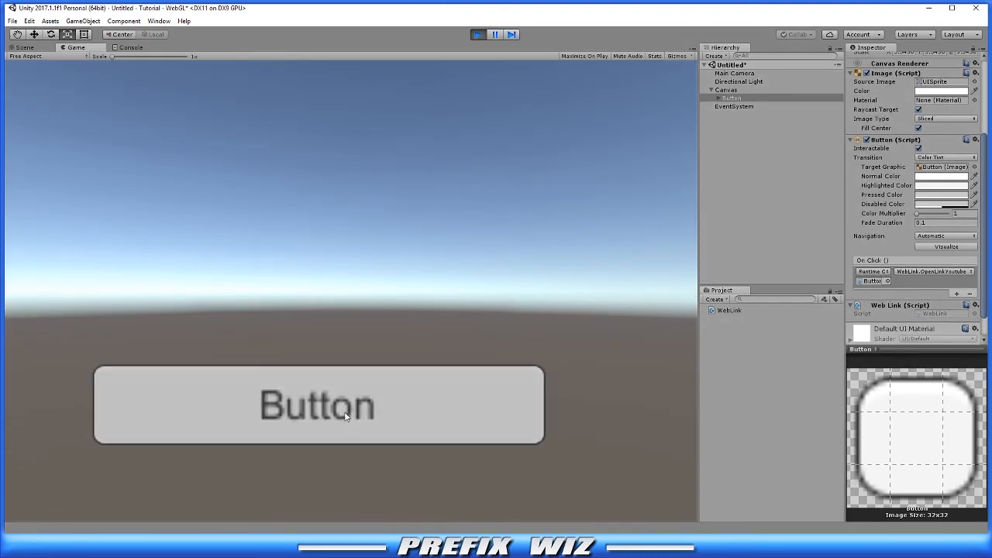
pyautogui.click(317, 405)
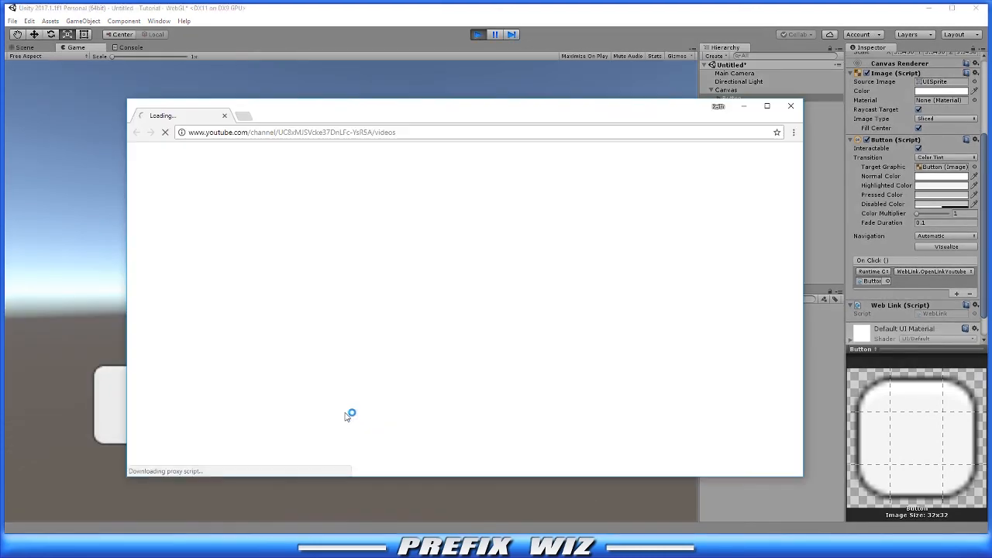